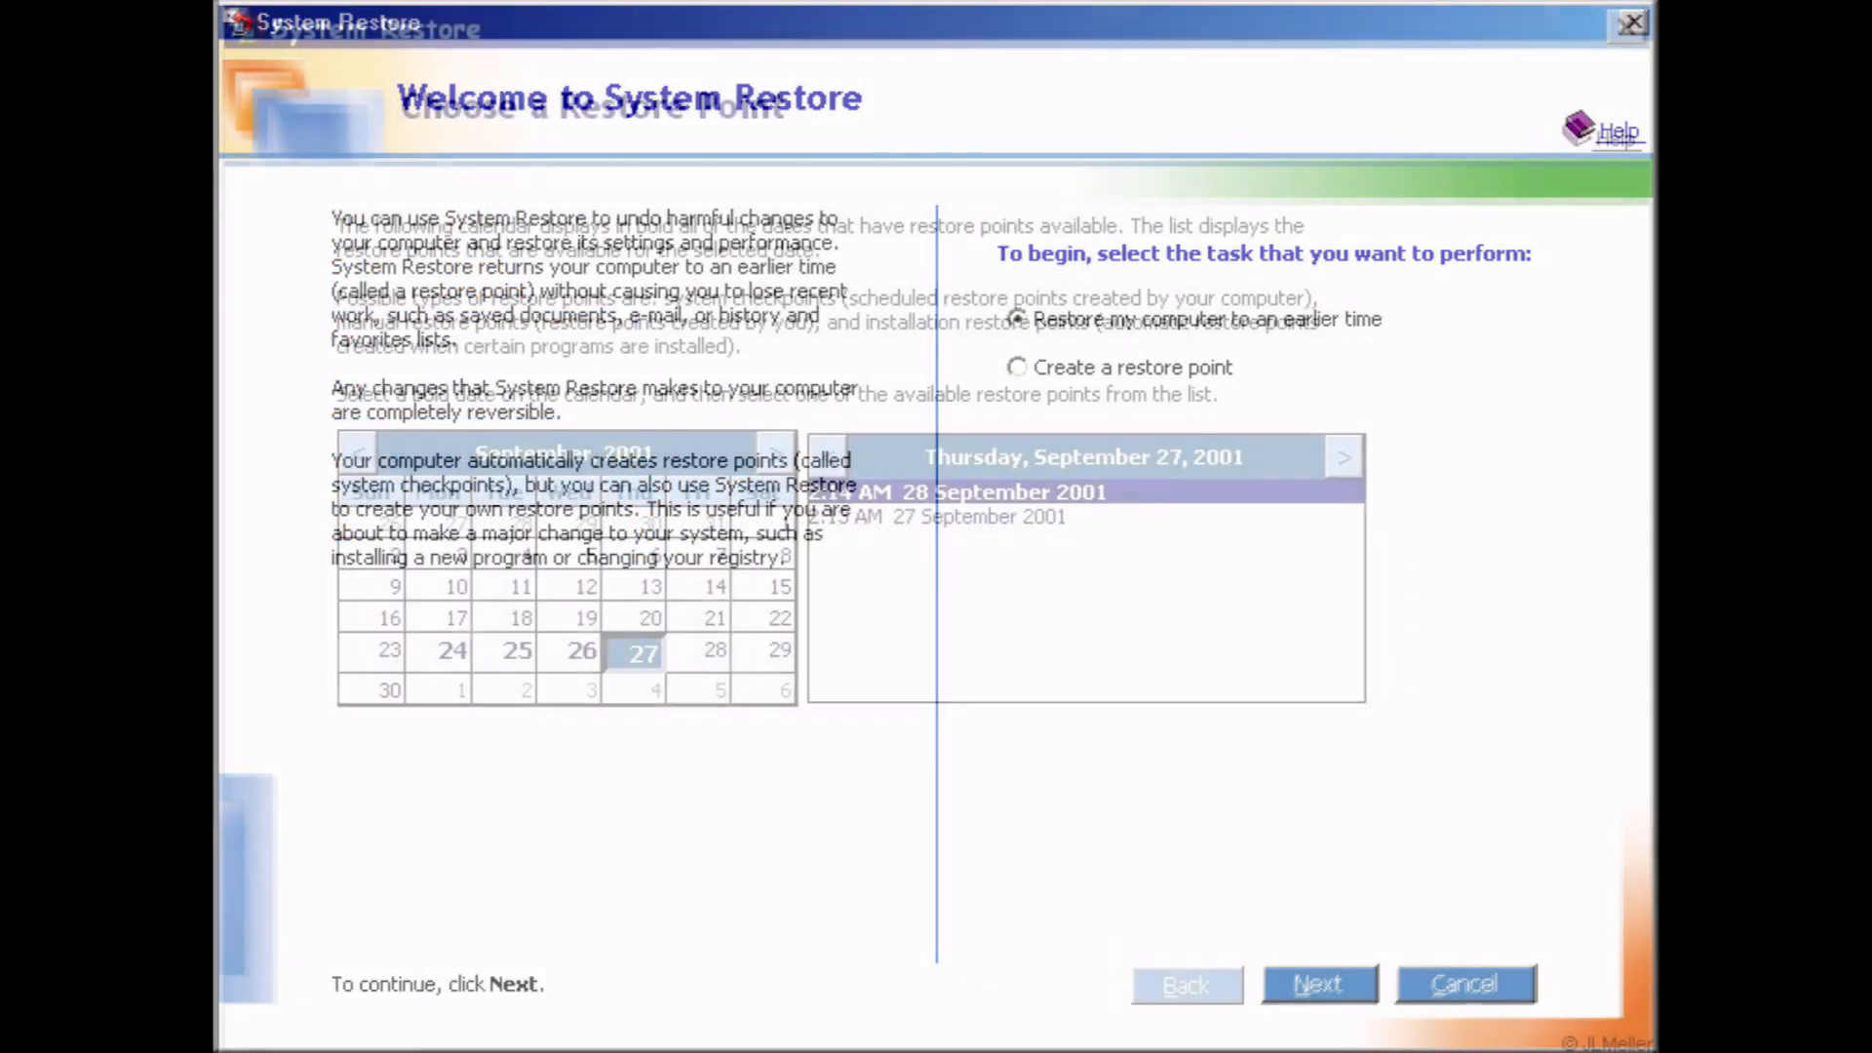
# - Advance to the Choose a Restore Point calendar, showing the September 27, 2001 2:14 AM point
pyautogui.click(1320, 983)
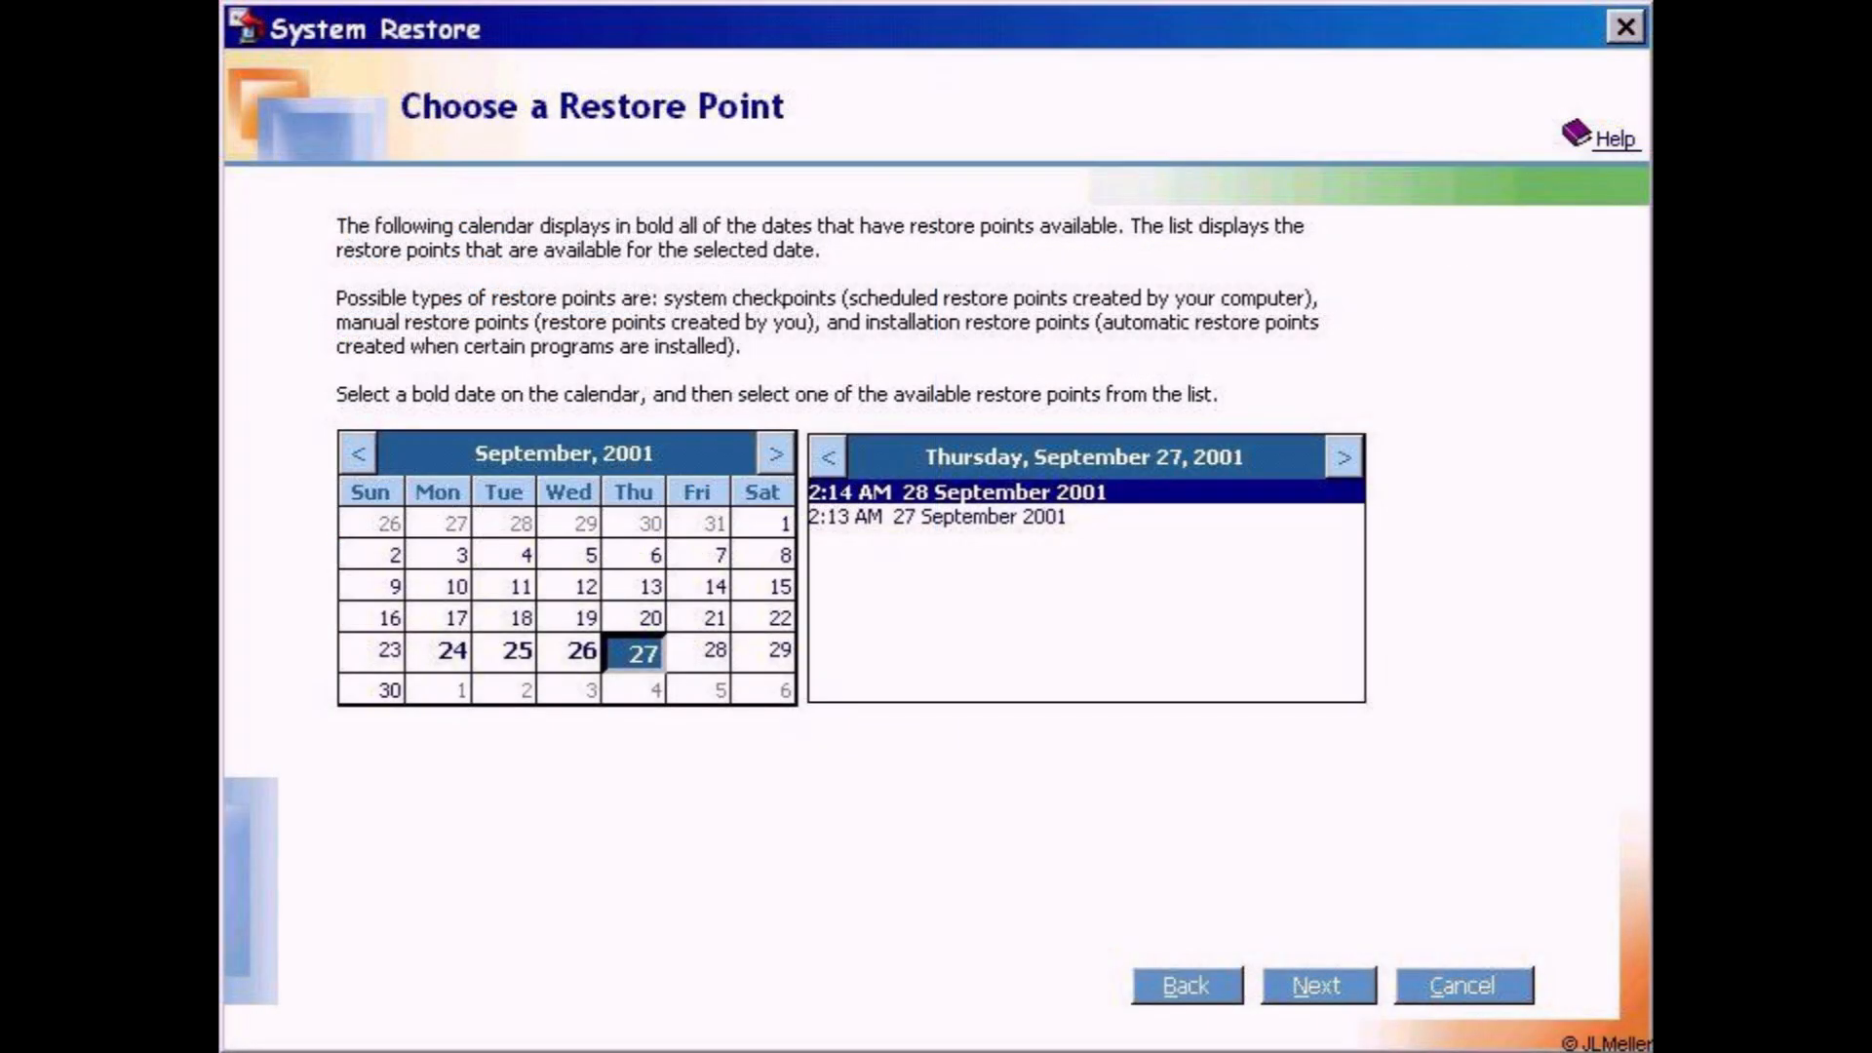